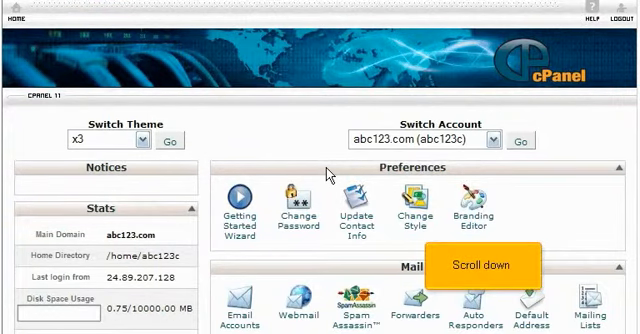
Scroll the cPanel home page down to the Databases section.
scroll(down, 3)
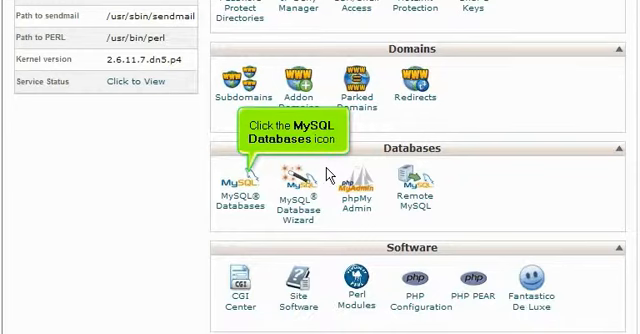
mouse_move(268, 184)
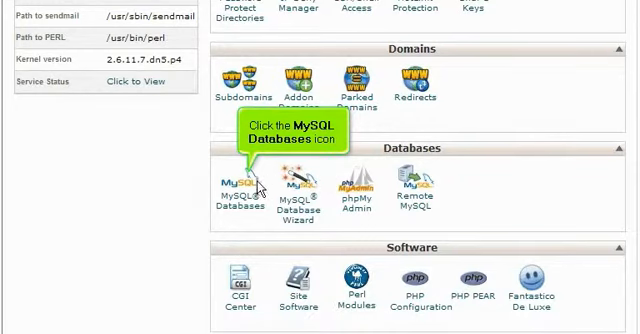
Create a new MySQL database named mydata from the MySQL Databases page.
click(236, 180)
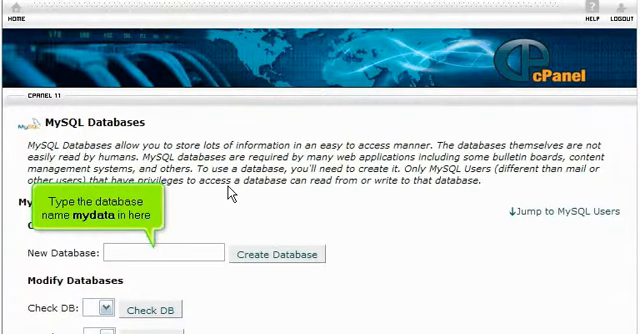
text(myda)
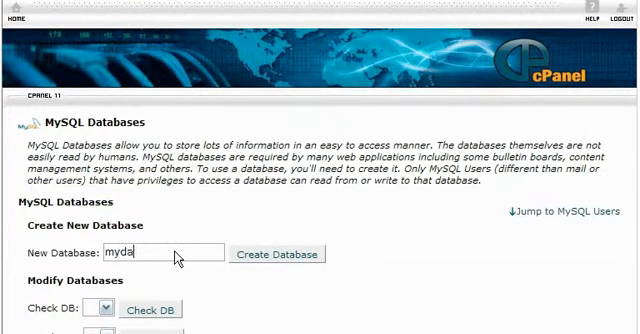
text(ta)
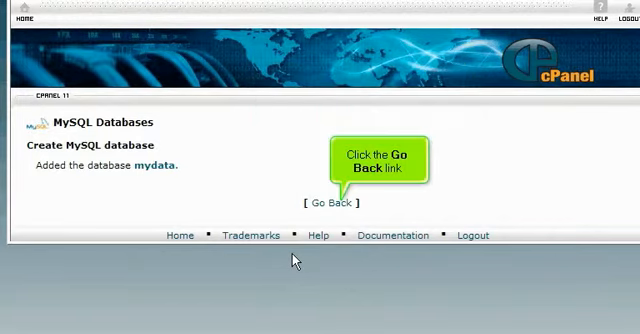
mouse_move(306, 248)
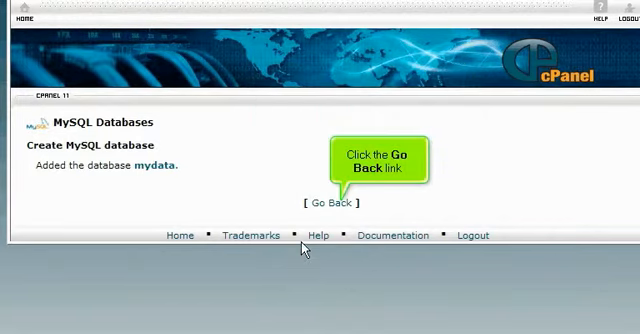
click(328, 202)
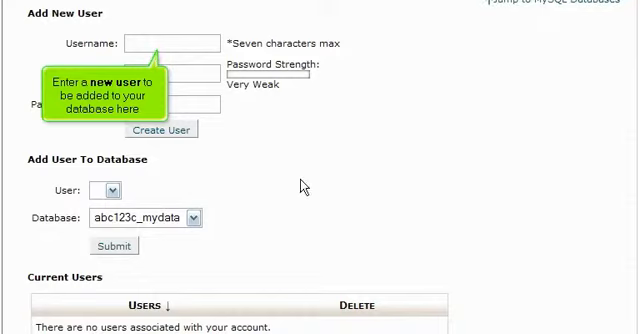
text(dave123)
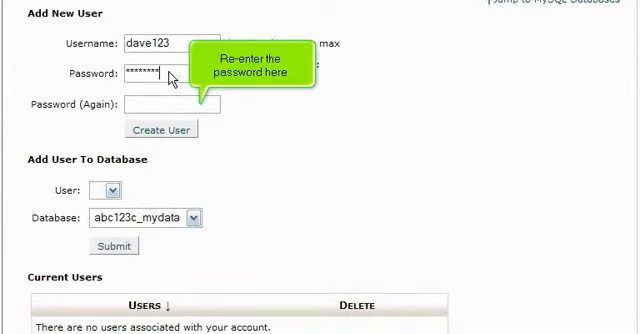
text(***)
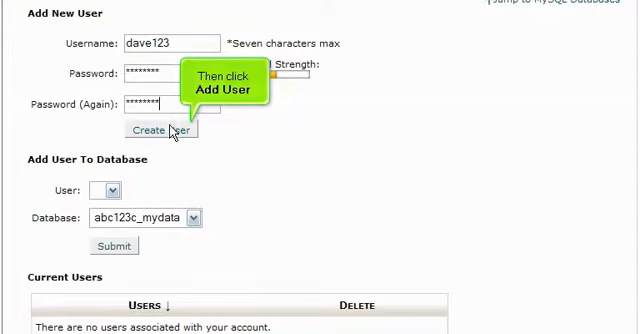
click(160, 132)
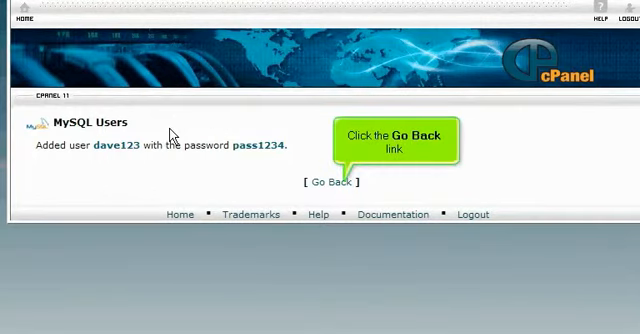
mouse_move(328, 184)
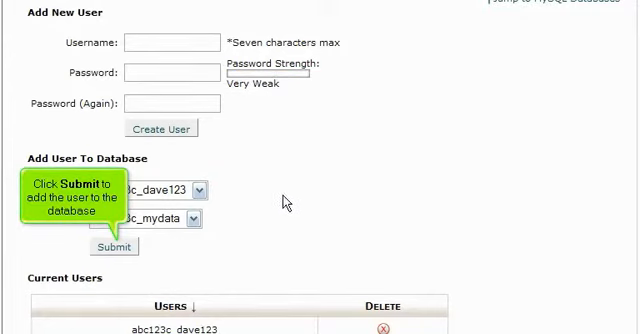
Add user dave123 to the mydata database, reaching its privilege settings.
click(114, 248)
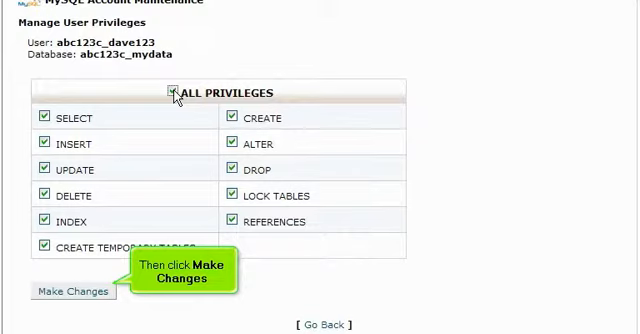
Save ALL PRIVILEGES for dave123 on the mydata database.
click(72, 292)
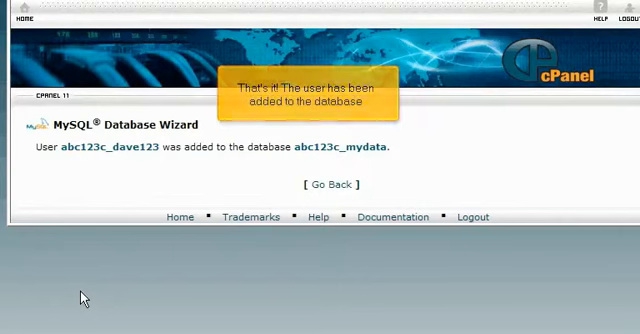